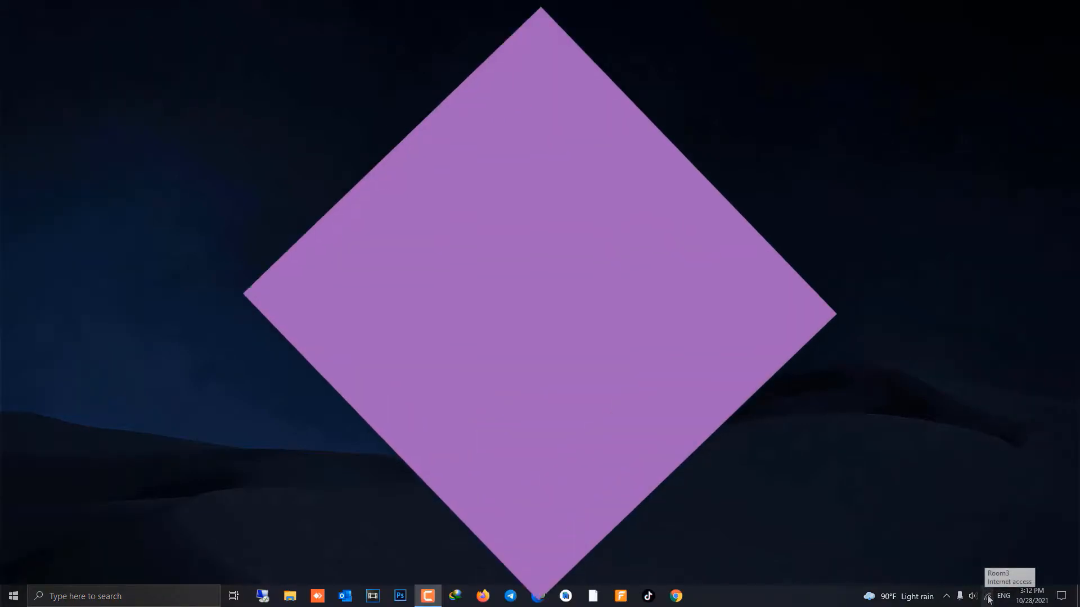
Try the VPN from the taskbar network list, getting a 'Can't connect to VPN' error.
left_click(987, 596)
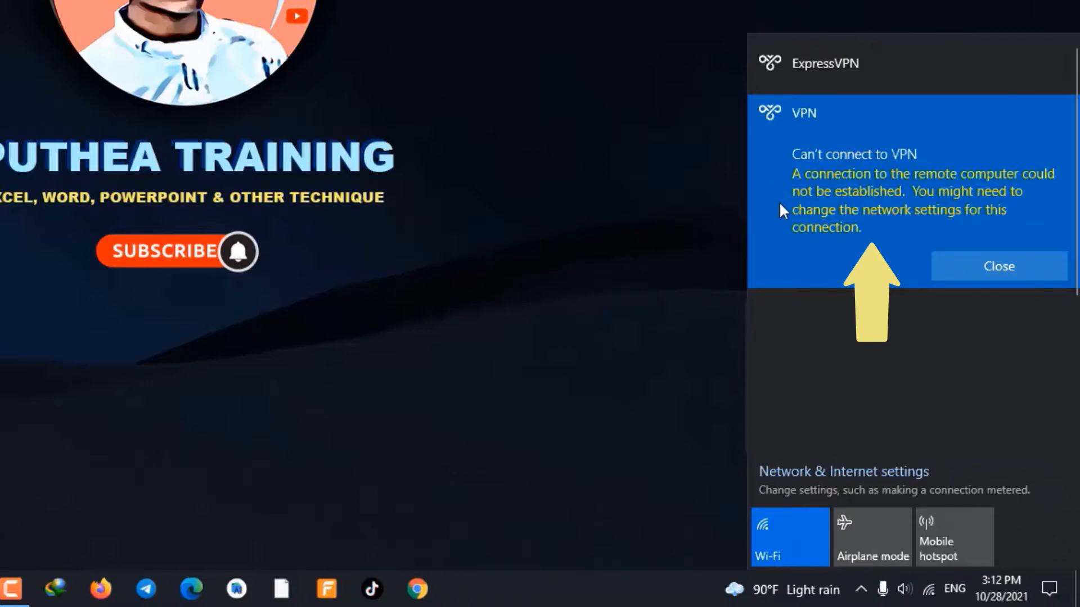
mouse_move(842, 203)
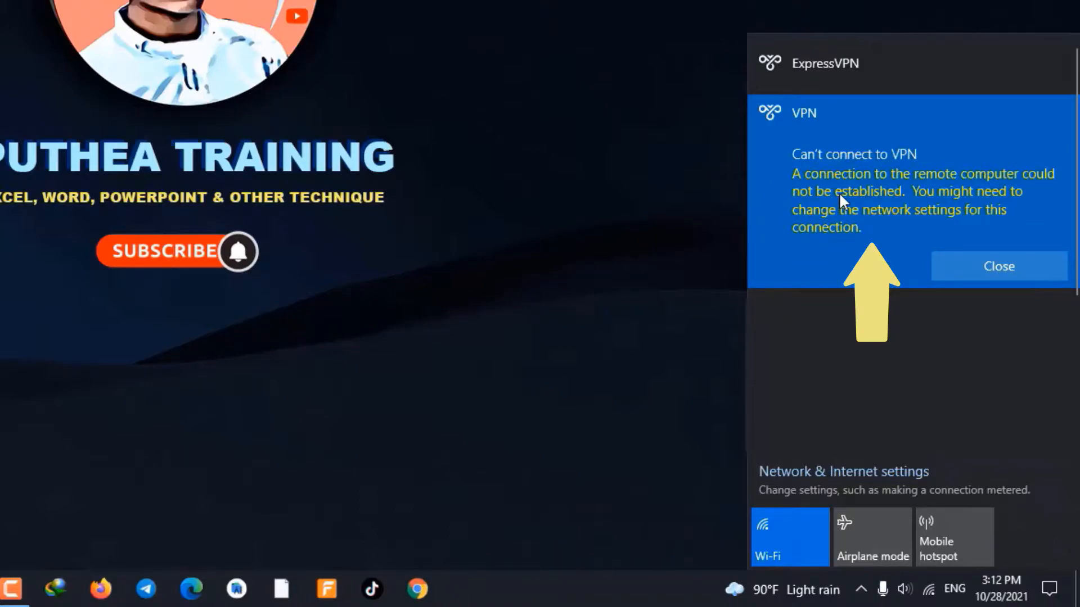
mouse_move(882, 220)
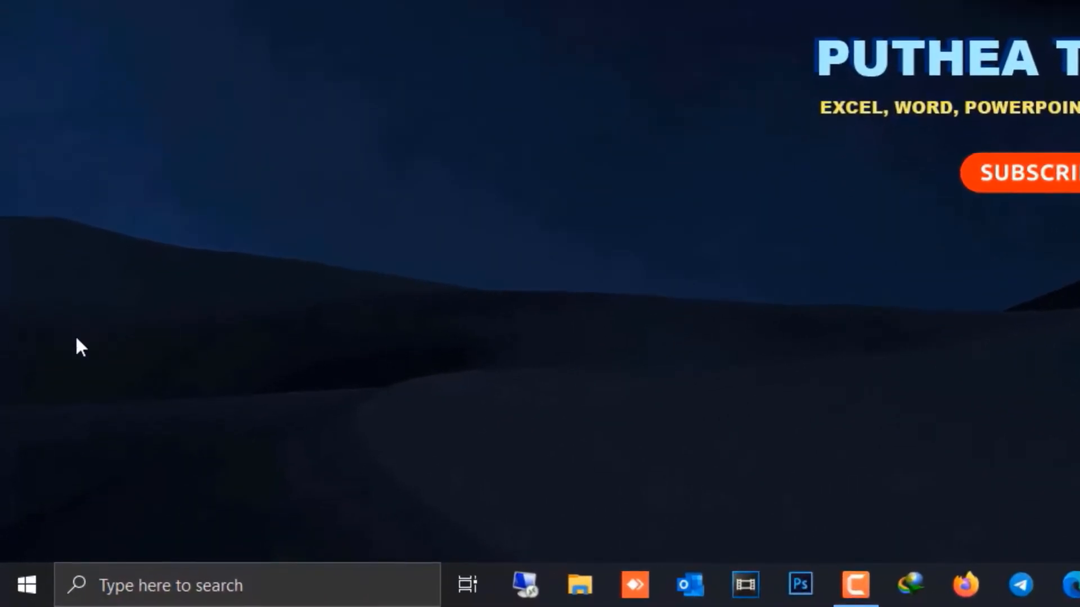
Launch Device Manager from the Start button's Win+X menu.
right_click(25, 583)
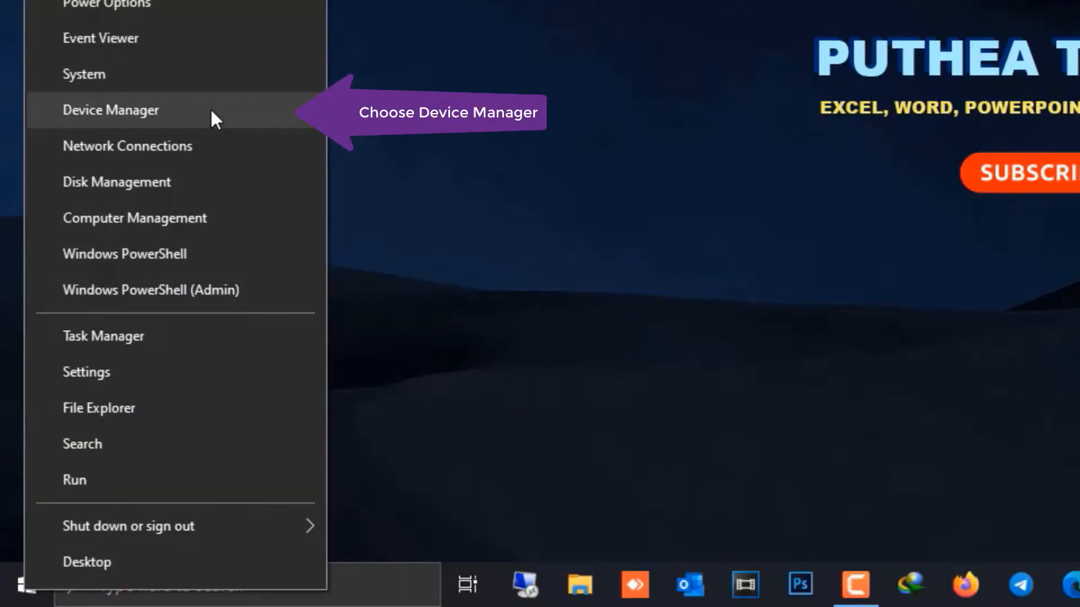
left_click(111, 110)
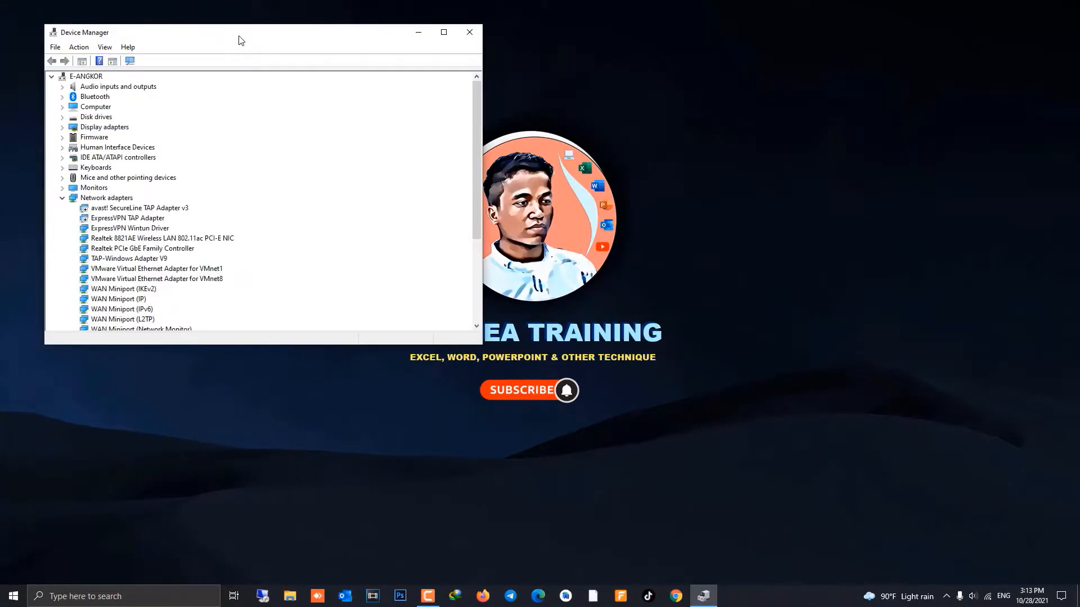
Move the Device Manager window toward the centre of the screen.
left_click_drag(242, 32, 506, 111)
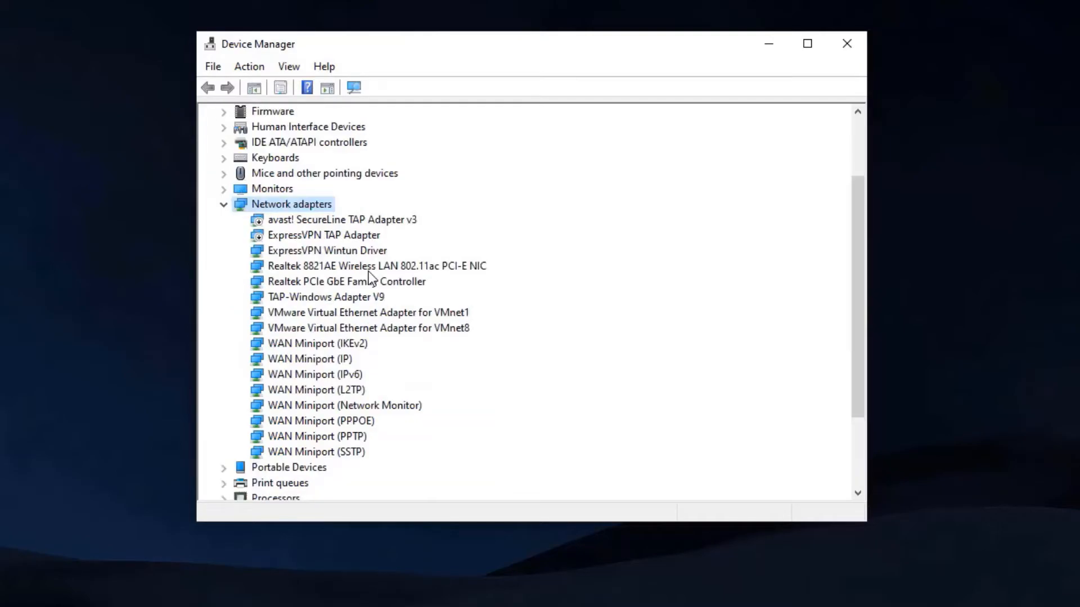
mouse_move(326, 460)
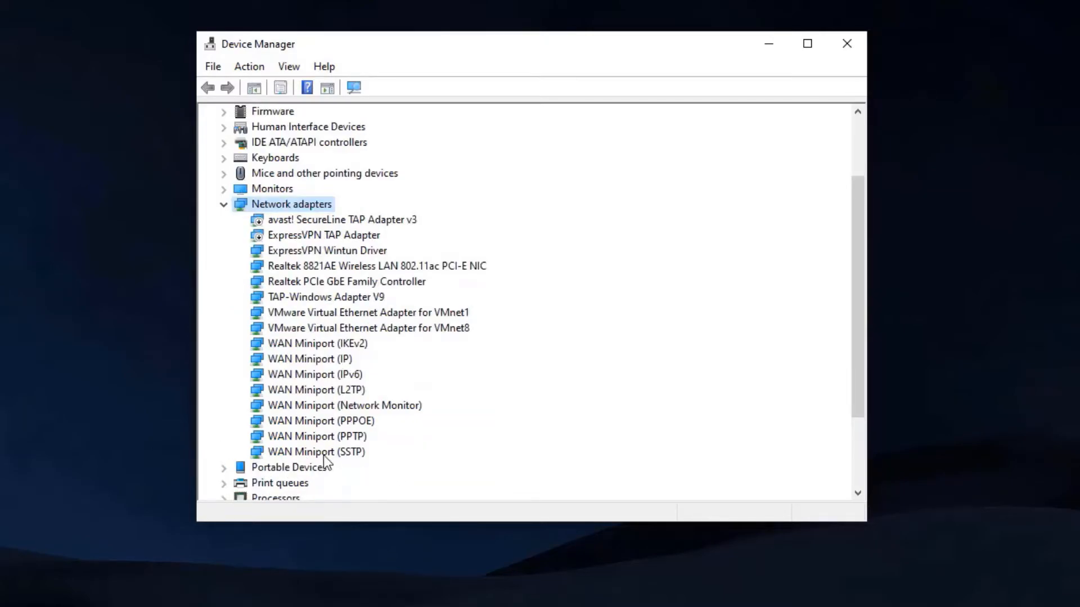
mouse_move(306, 455)
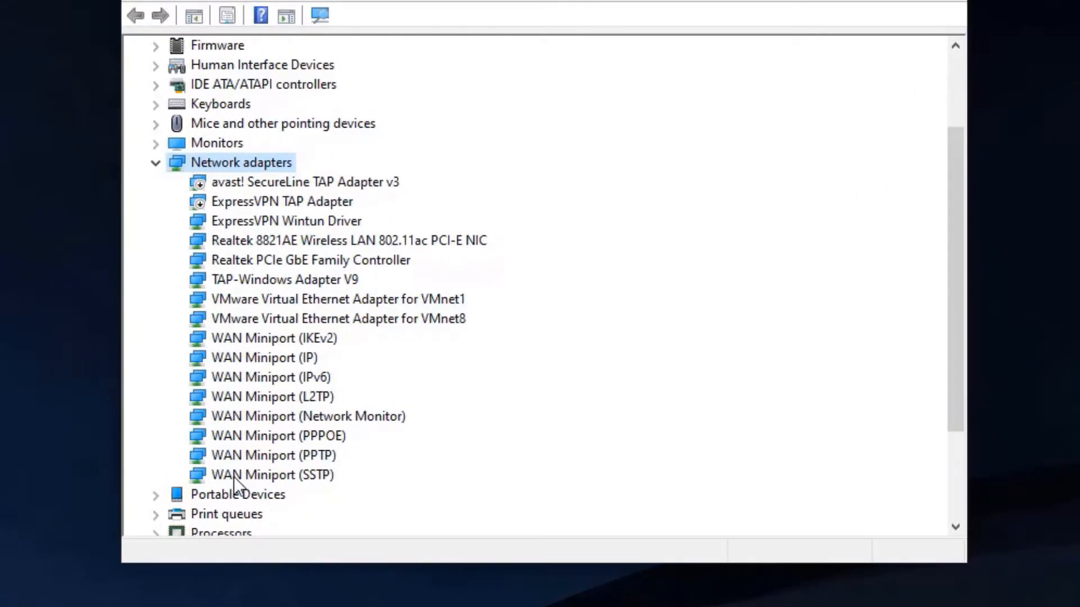
Uninstall the WAN Miniport (SSTP) adapter.
right_click(238, 475)
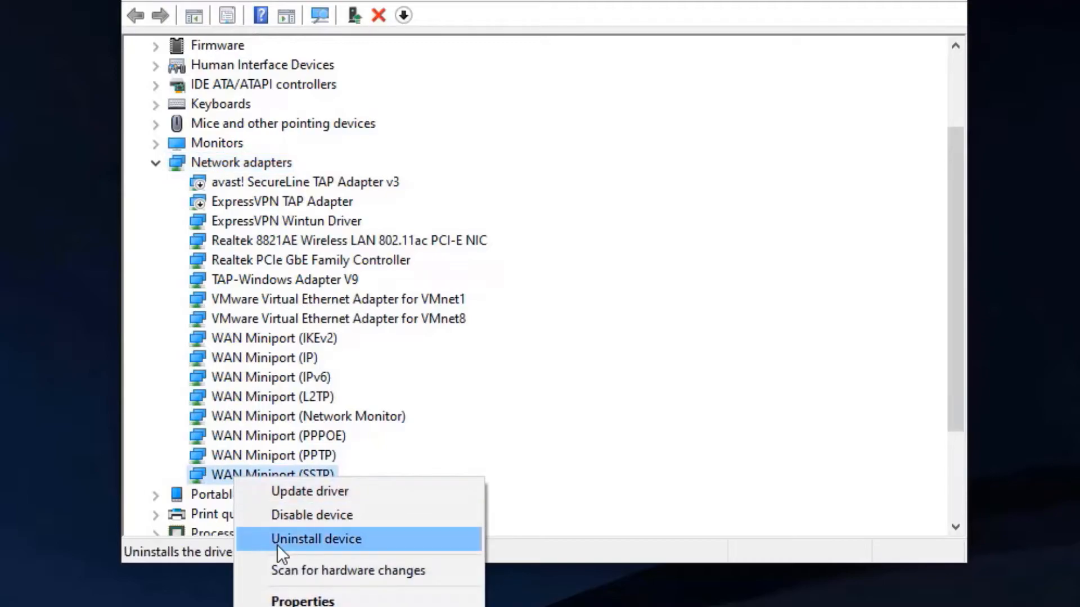
left_click(317, 538)
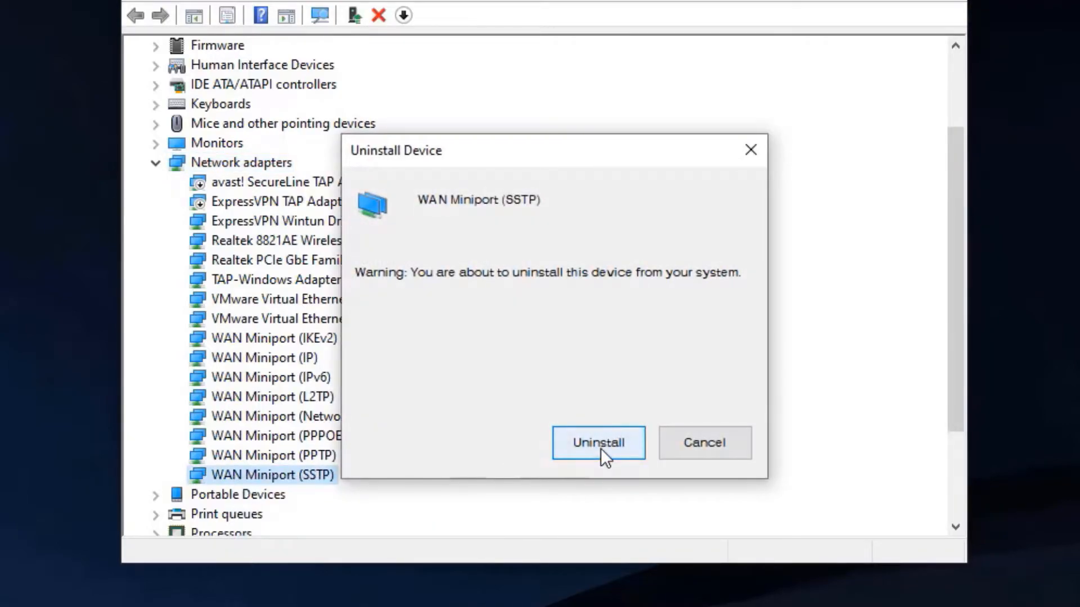
left_click(599, 442)
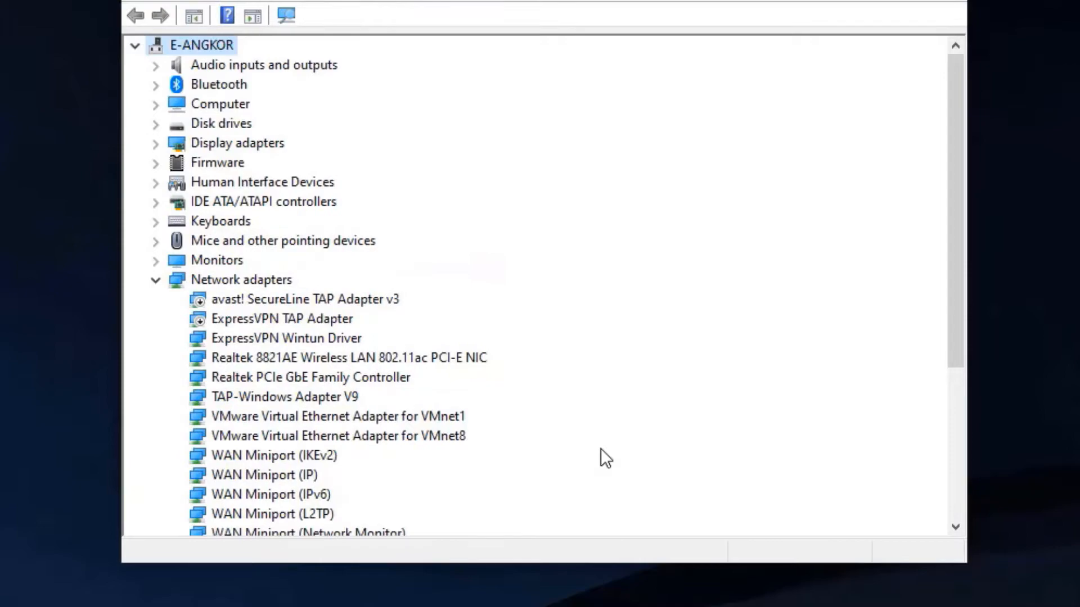
scroll("down", 3)
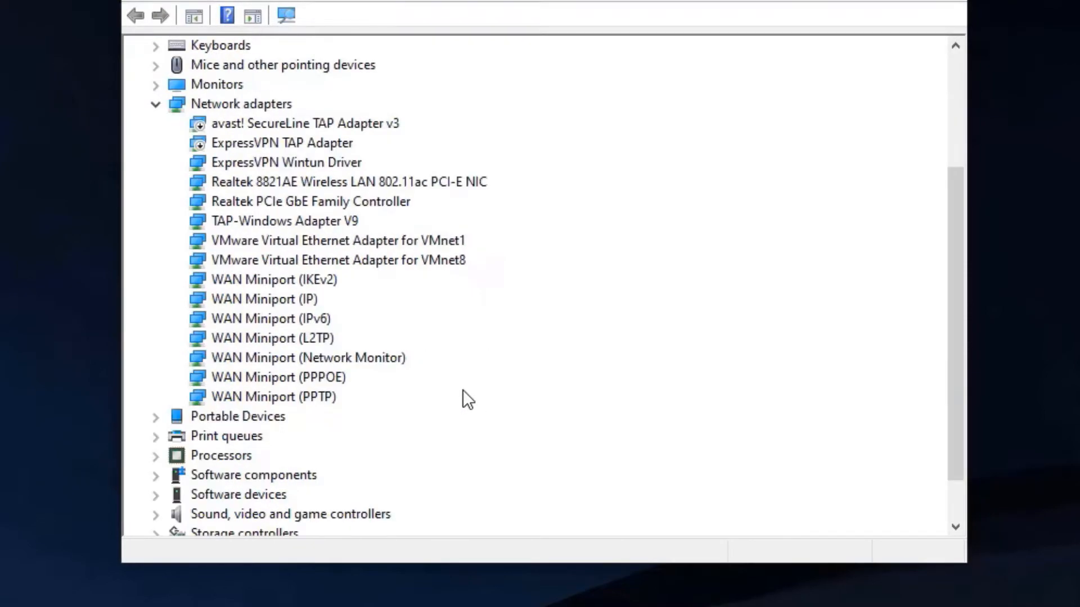
mouse_move(251, 308)
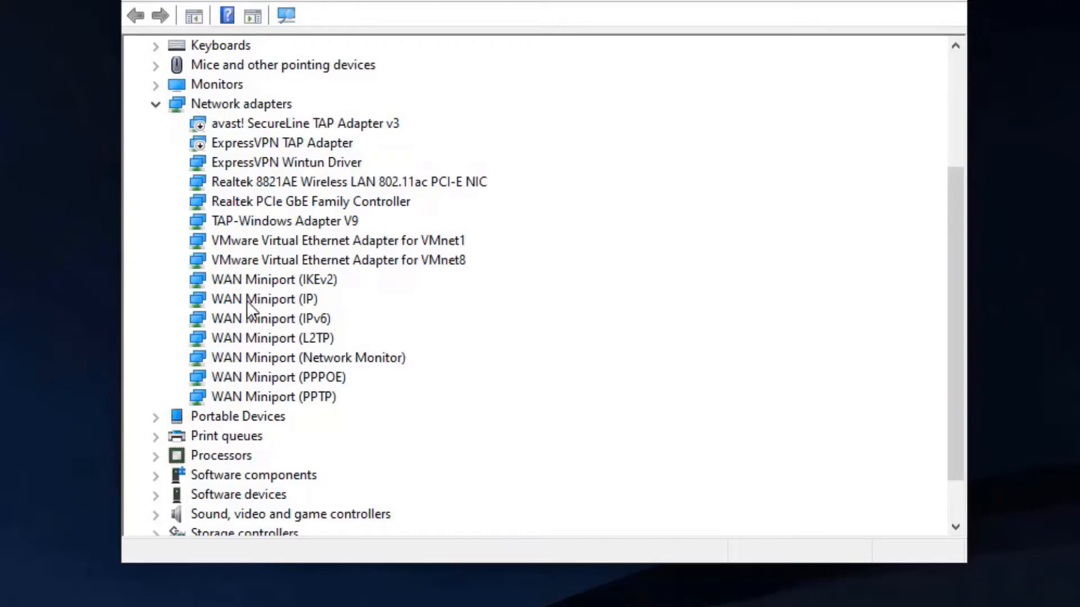
Uninstall WAN Miniport (PPTP) and start removing WAN Miniport (PPPOE).
right_click(273, 397)
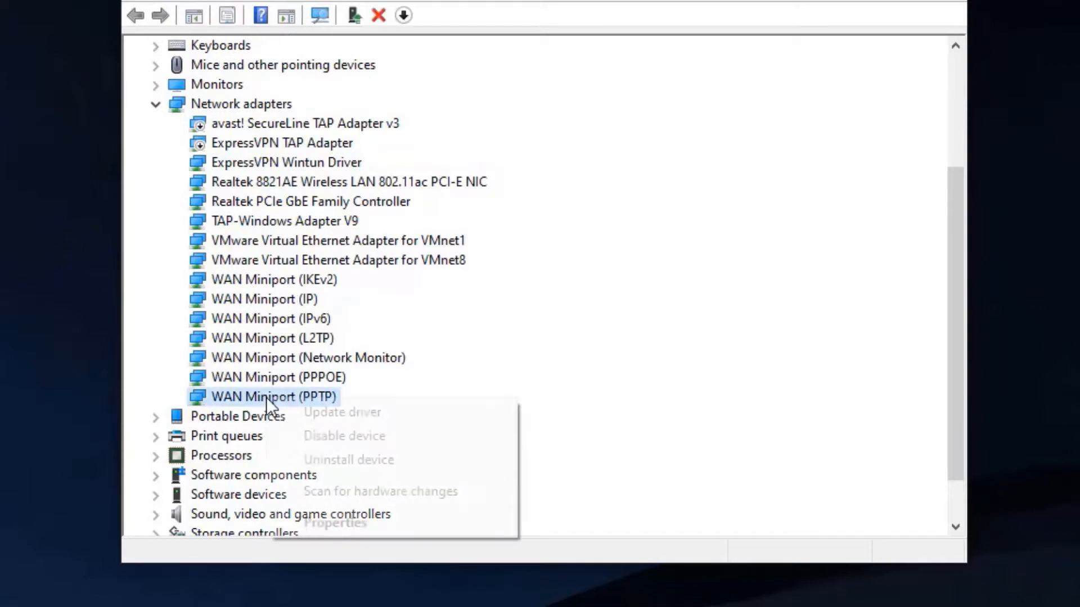
left_click(349, 459)
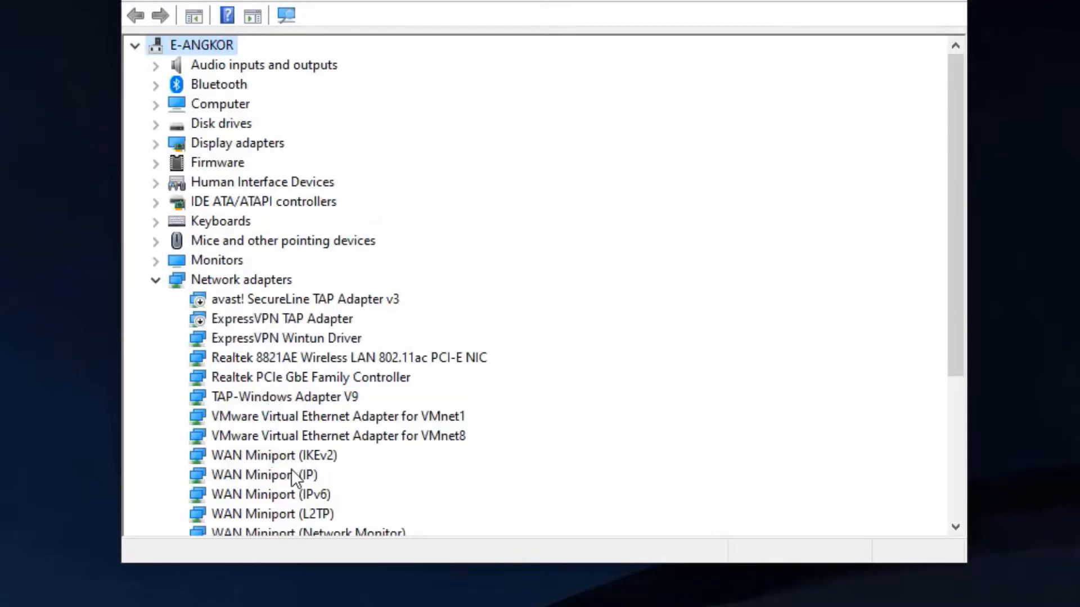
scroll("down", 3)
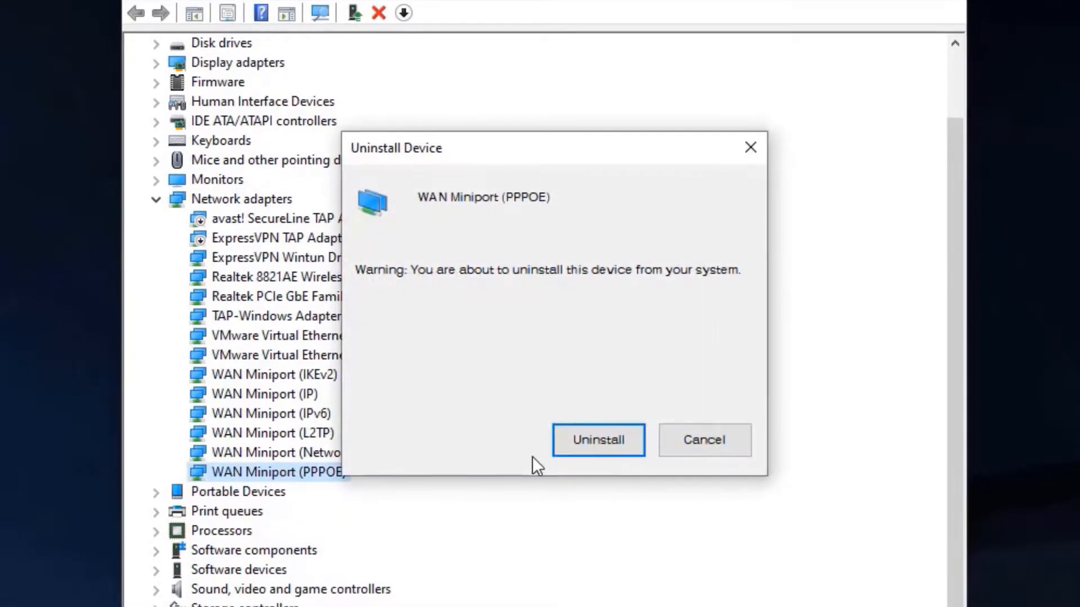
Remove WAN Miniport (PPPOE), (Network Monitor) and (L2TP).
left_click(598, 439)
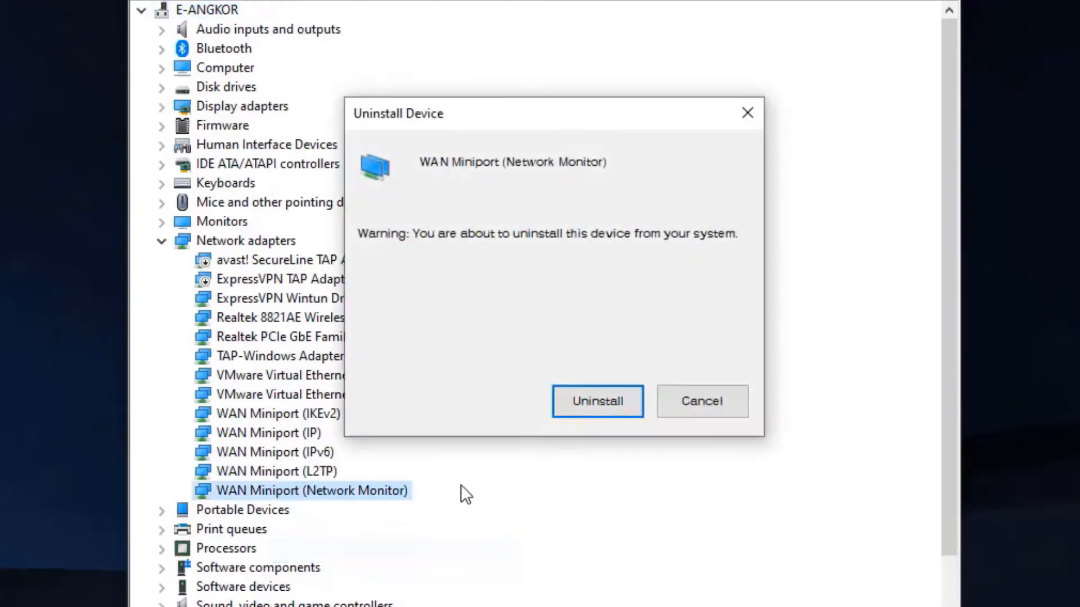
left_click(598, 400)
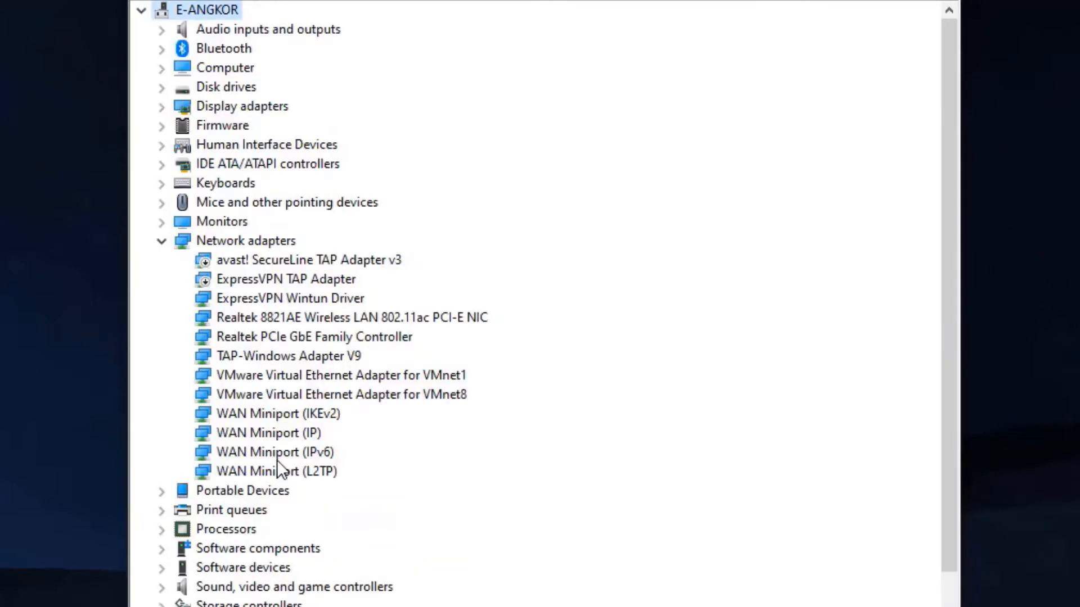
right_click(281, 470)
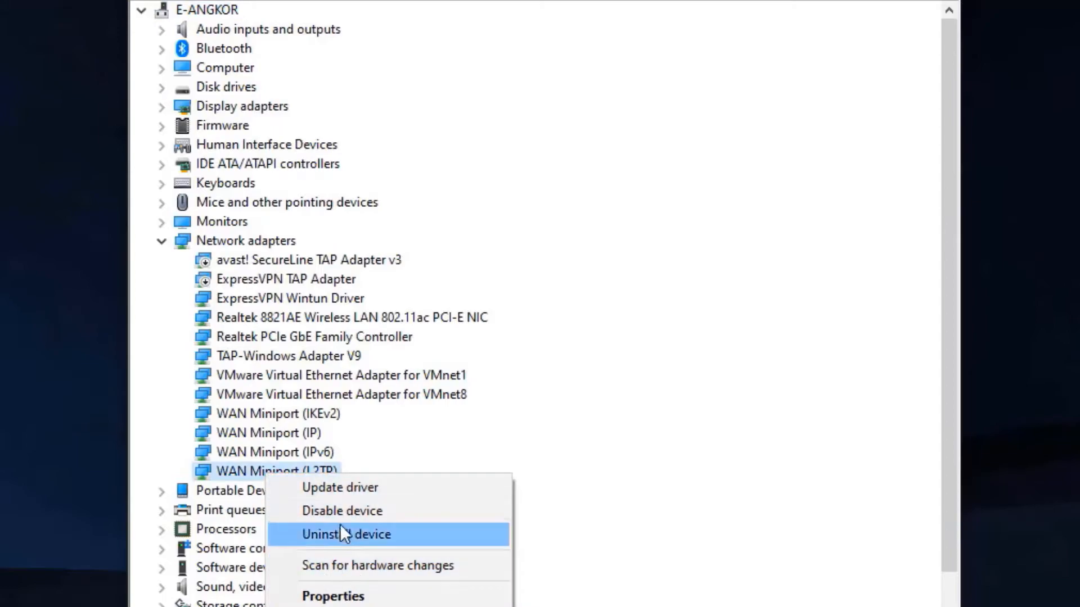
left_click(346, 534)
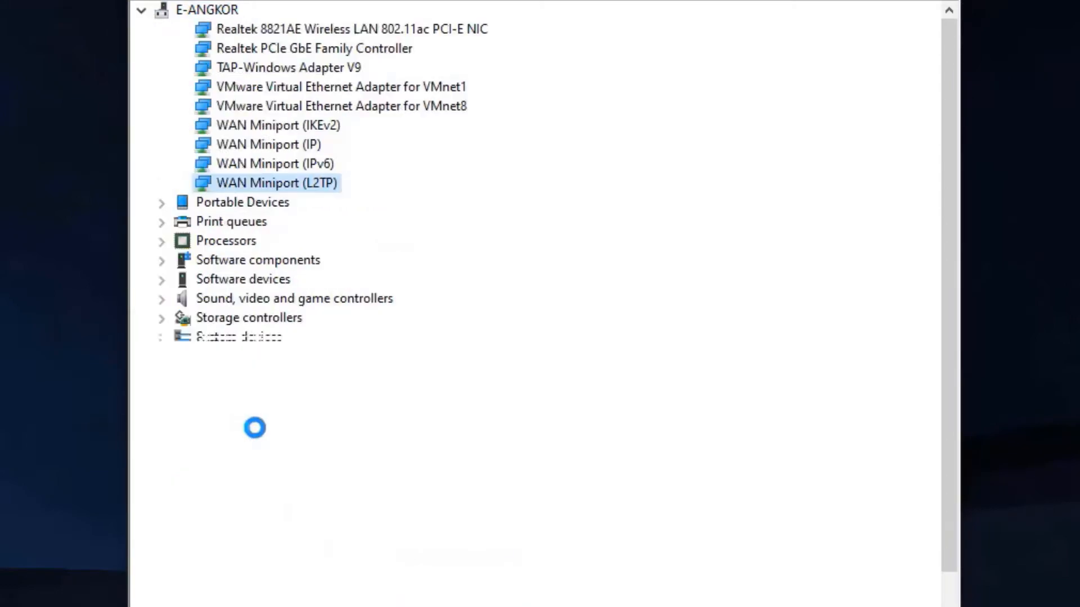
Remove the remaining WAN Miniport (IP), (IPv6) and (IKEv2) adapters.
right_click(262, 451)
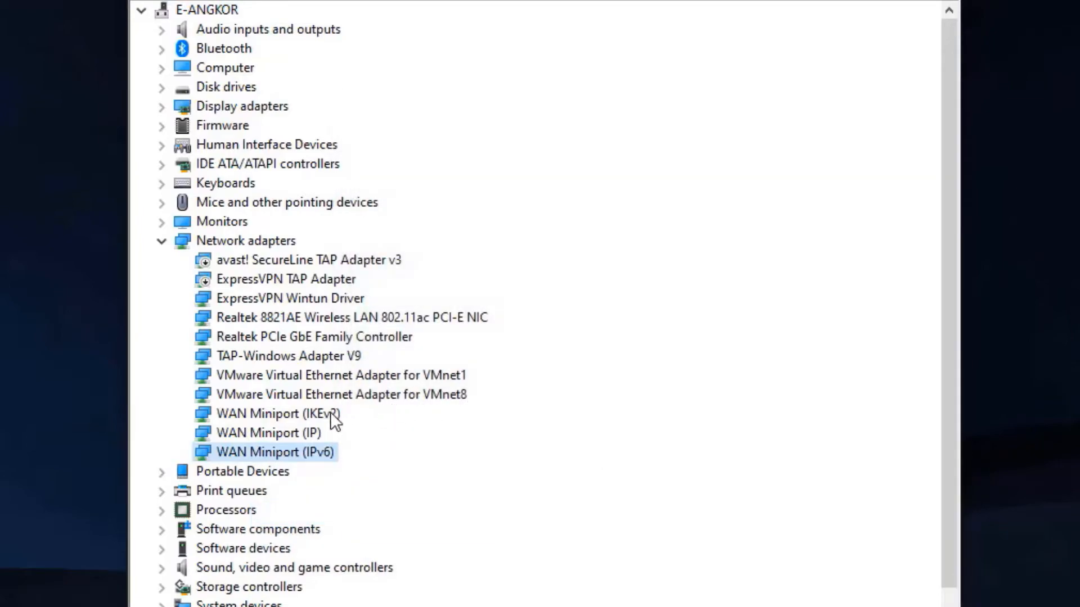
left_click(350, 500)
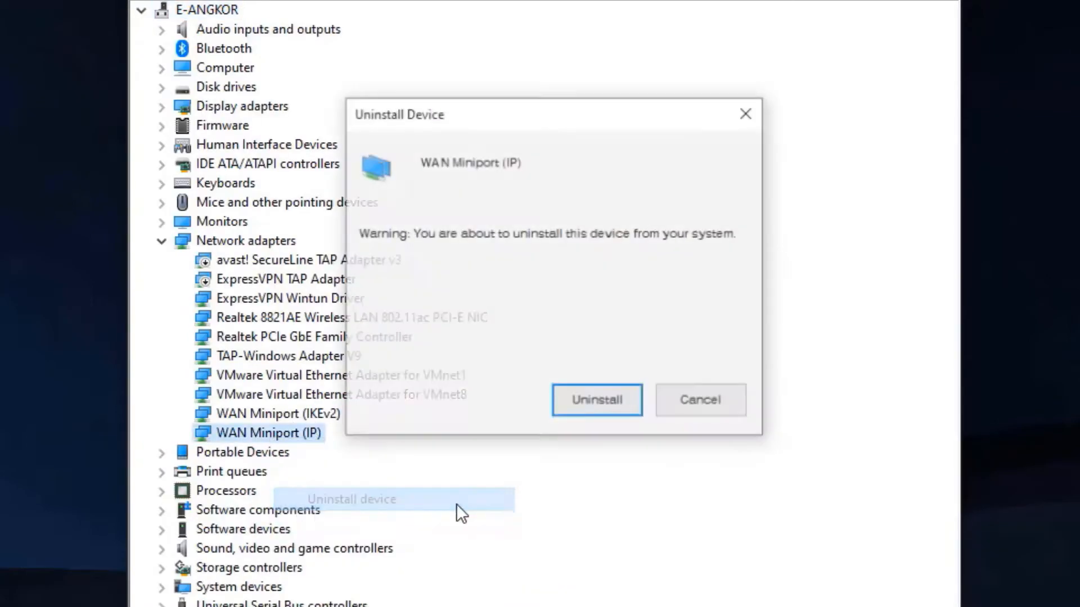
left_click(597, 400)
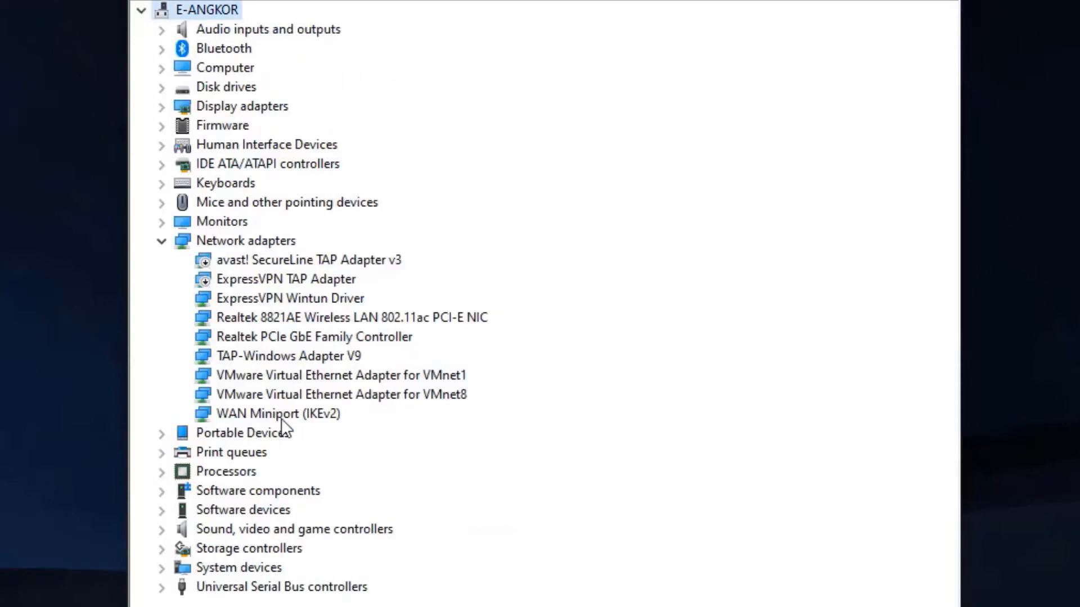
right_click(283, 414)
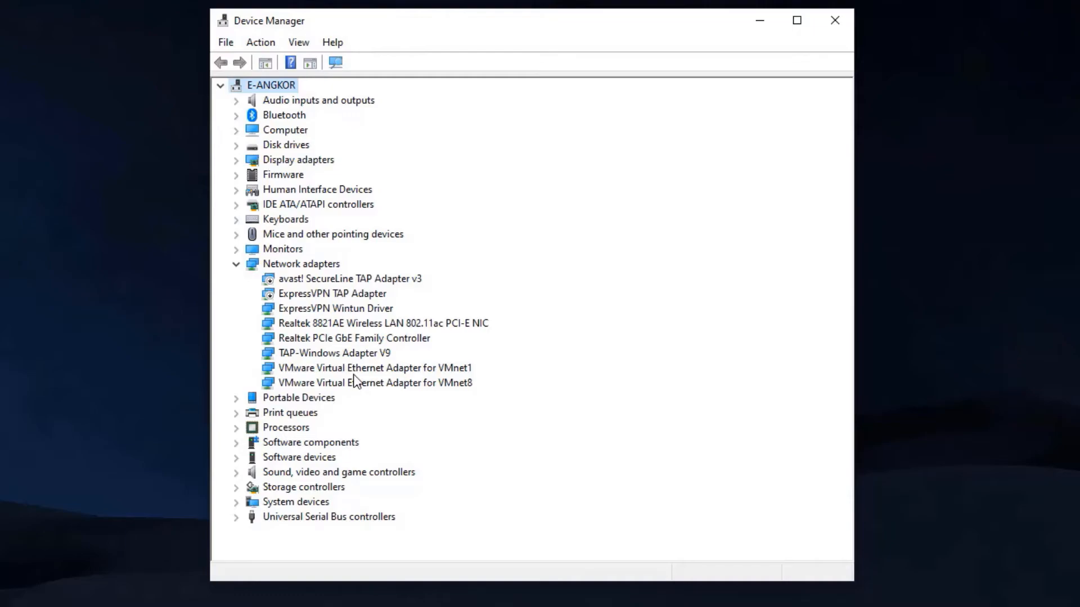
mouse_move(283, 65)
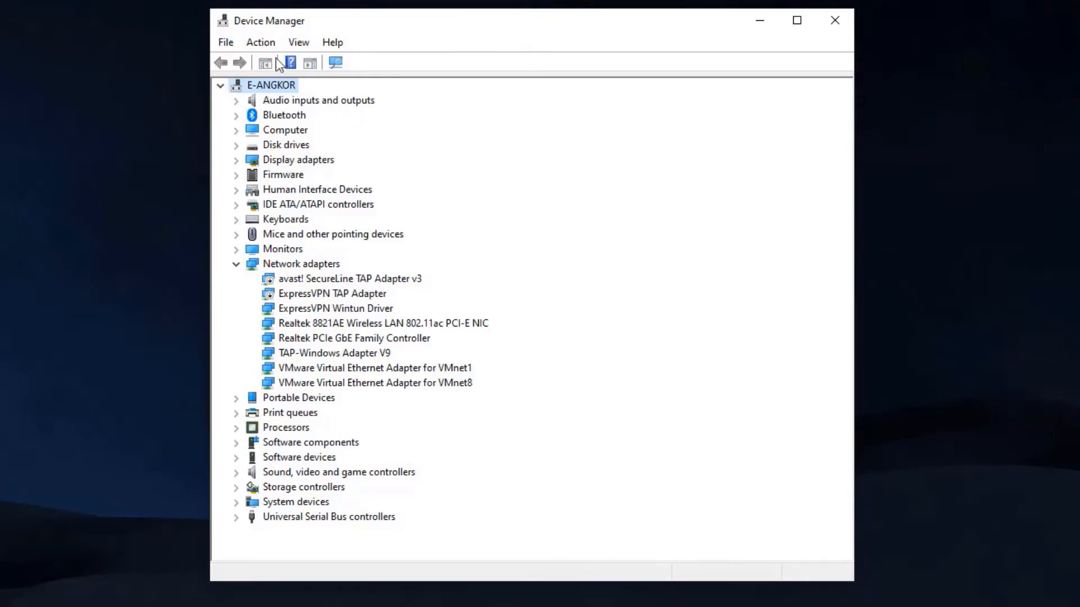
Run Action > Scan for hardware changes to reinstall the WAN Miniport adapters.
left_click(260, 42)
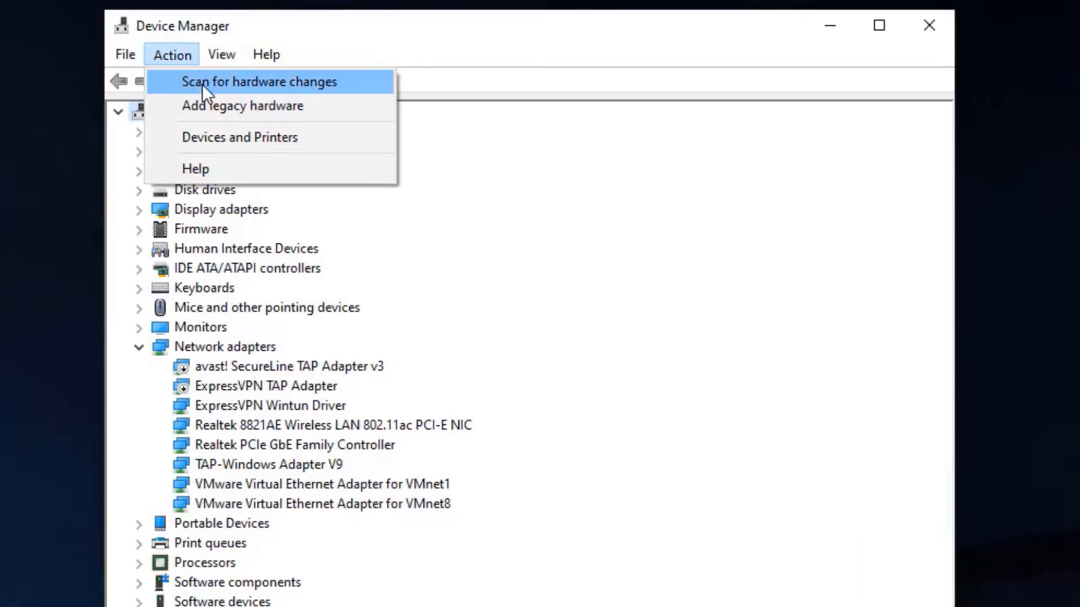
mouse_move(243, 94)
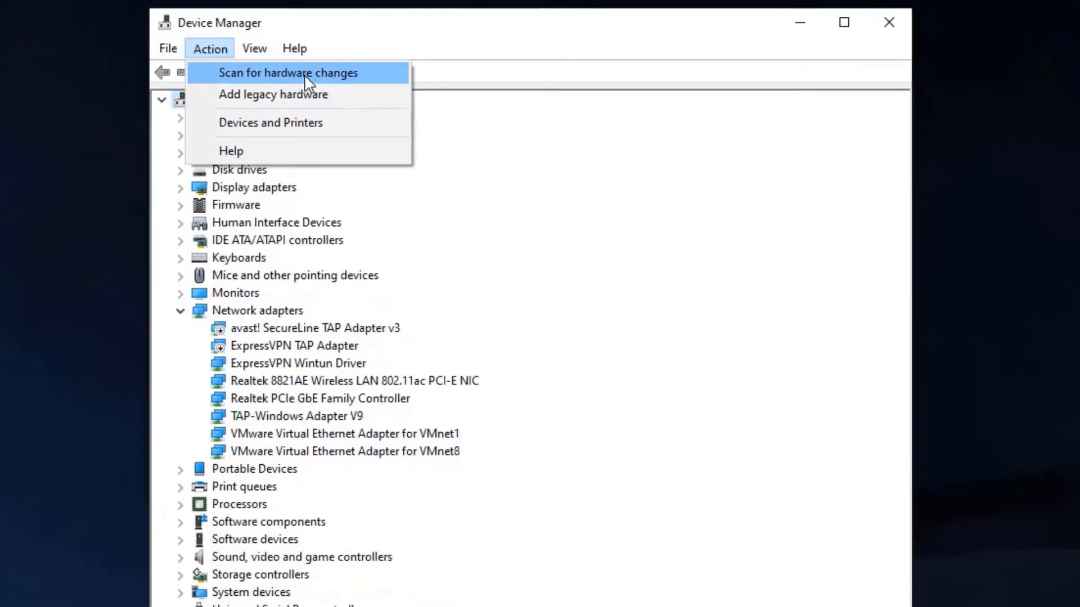
left_click(288, 73)
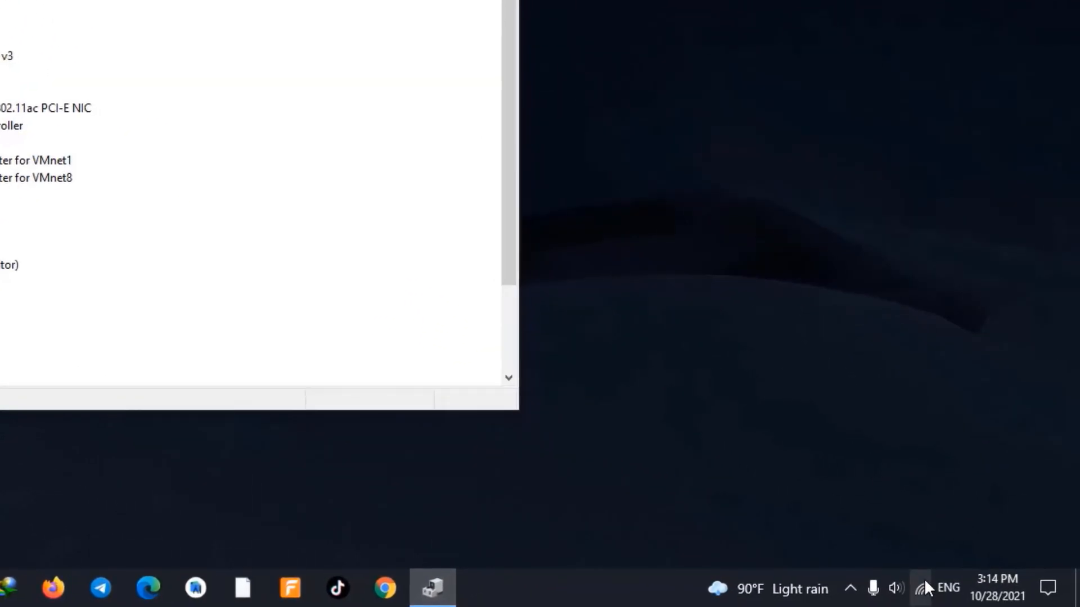
Retry the VPN from the taskbar network list so it shows Connecting.
left_click(921, 588)
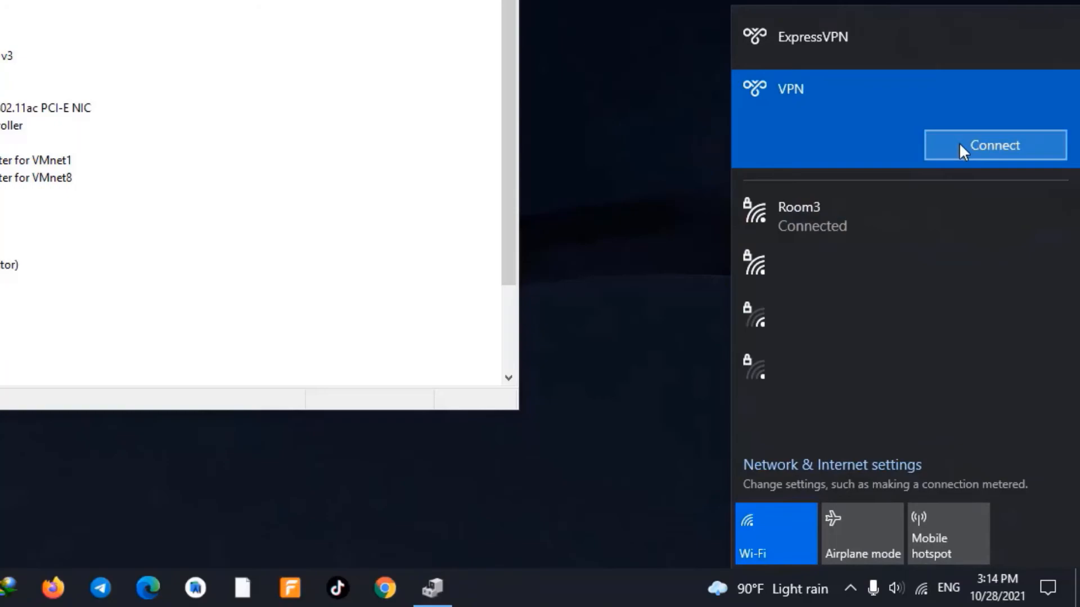
left_click(995, 146)
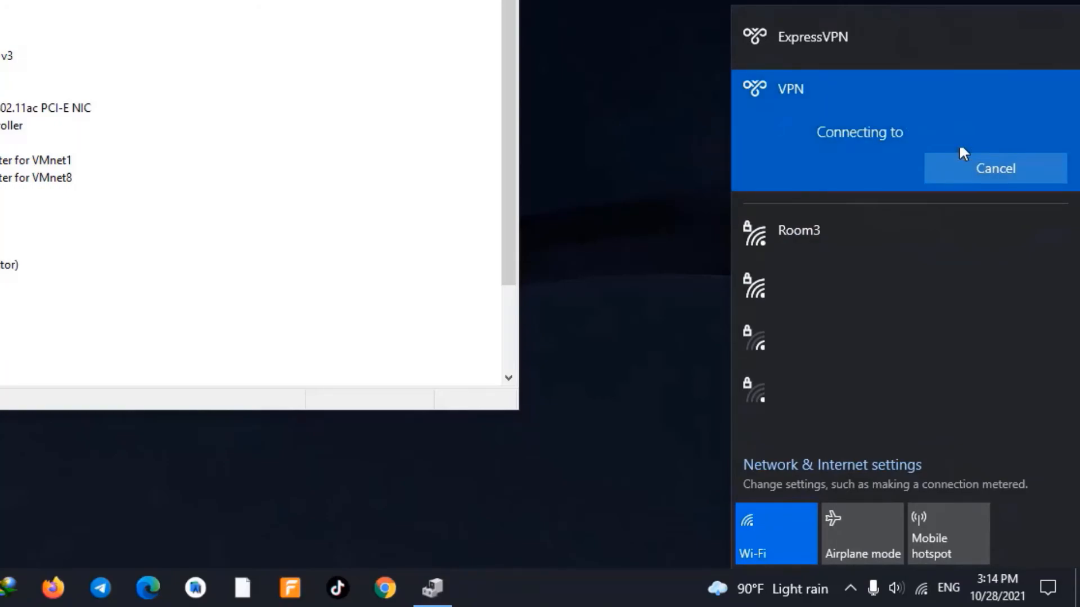